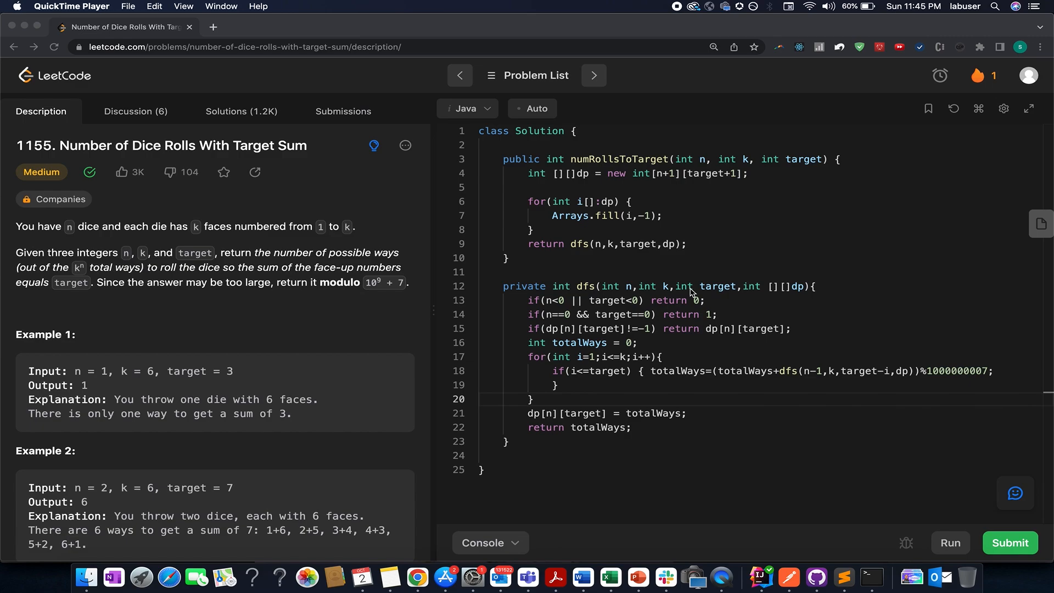
mouse_move(395, 237)
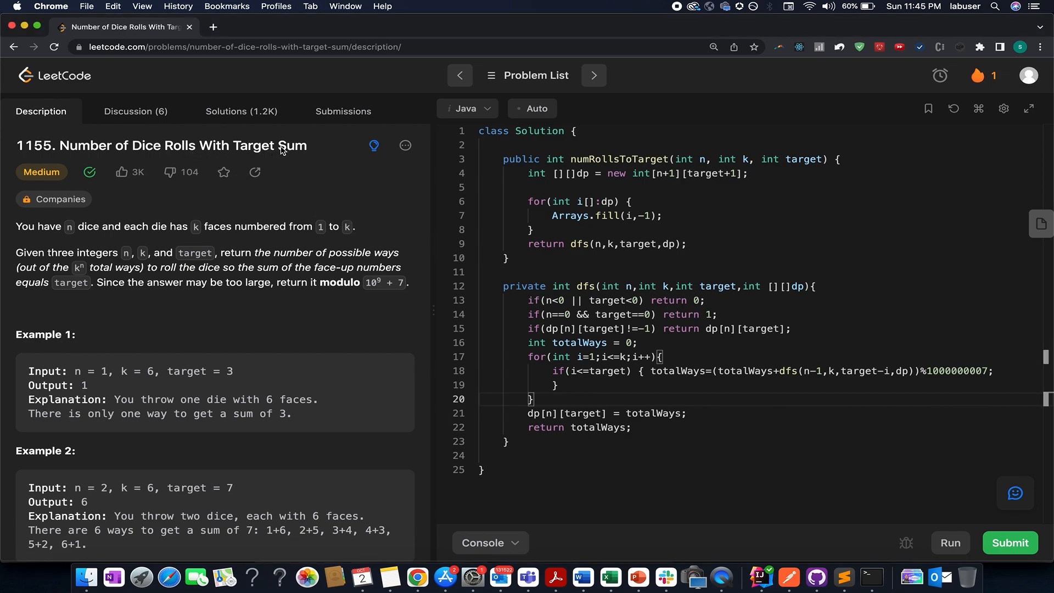
mouse_move(280, 150)
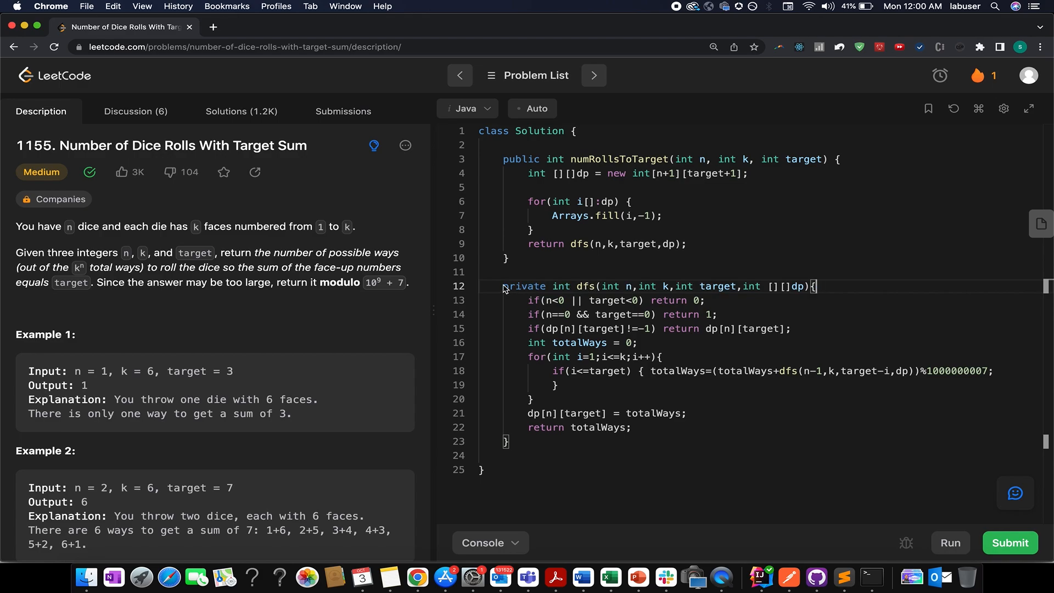
- Highlight the dfs helper and its base cases, n<0 and target==0
left_click_drag(503, 286, 508, 442)
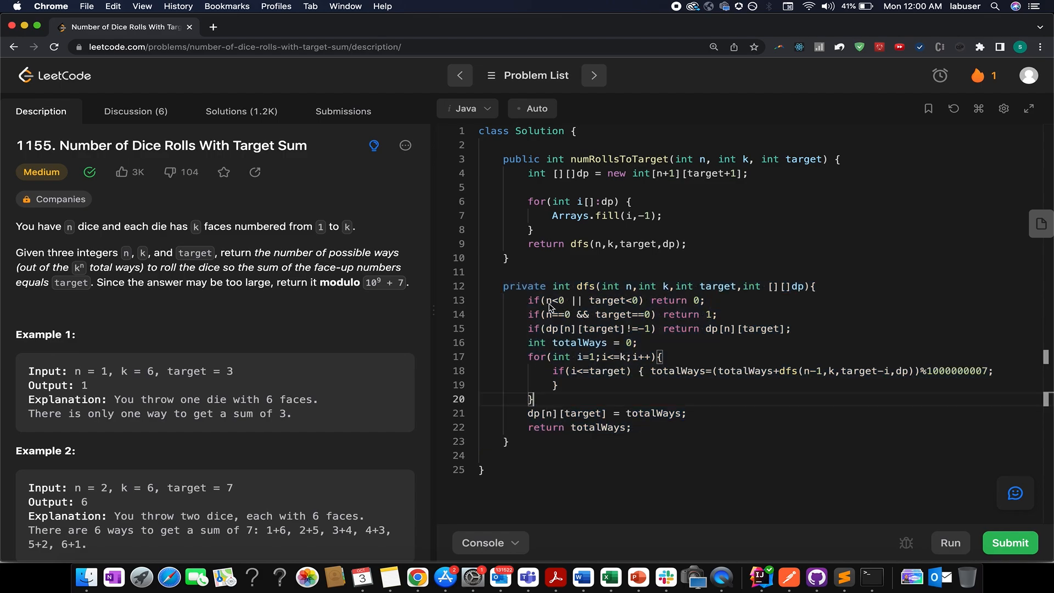
double_click(553, 300)
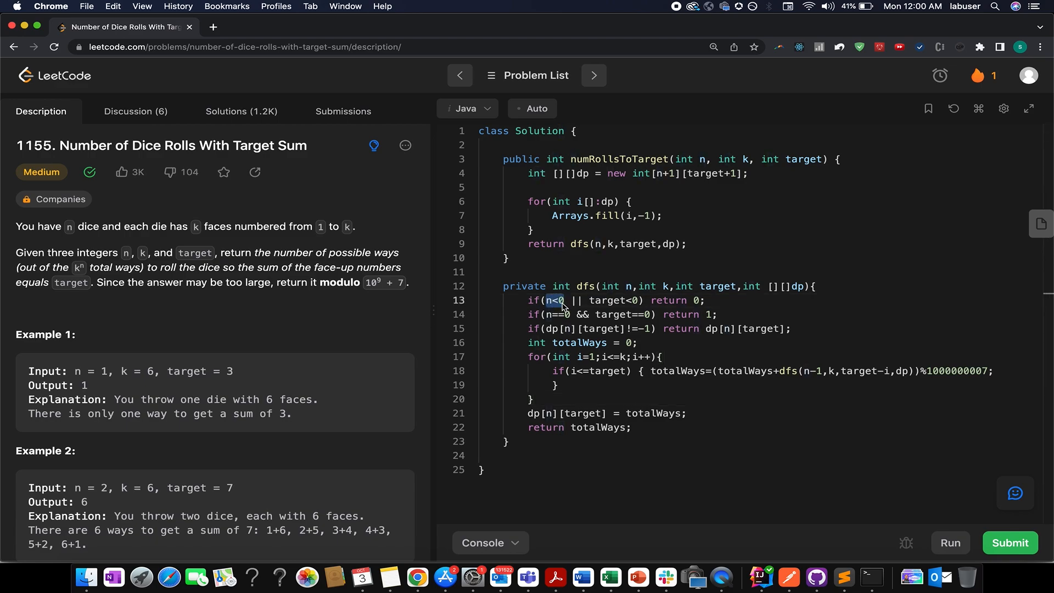
double_click(610, 300)
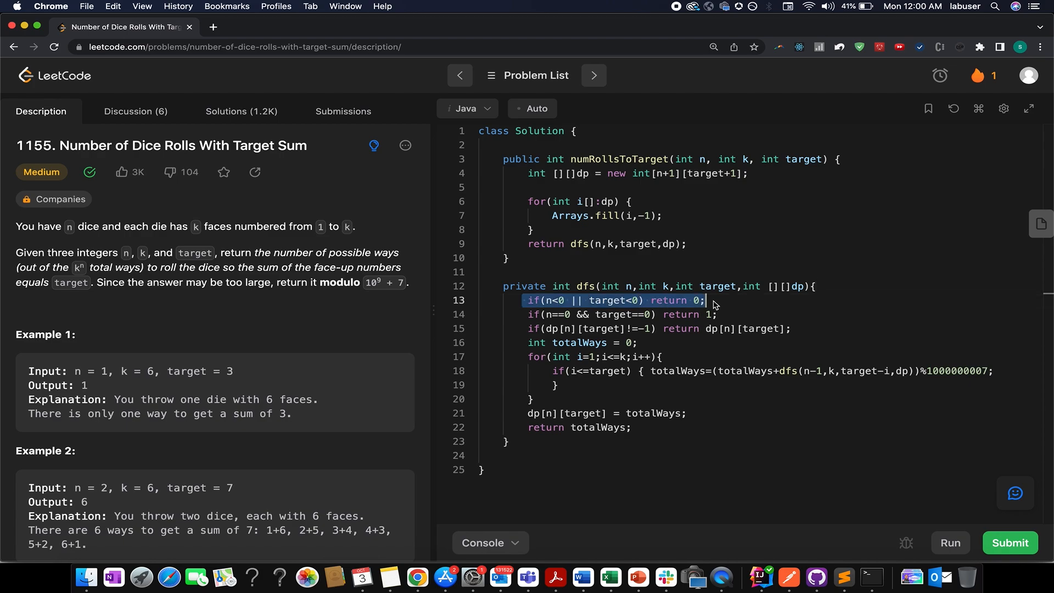
left_click(551, 314)
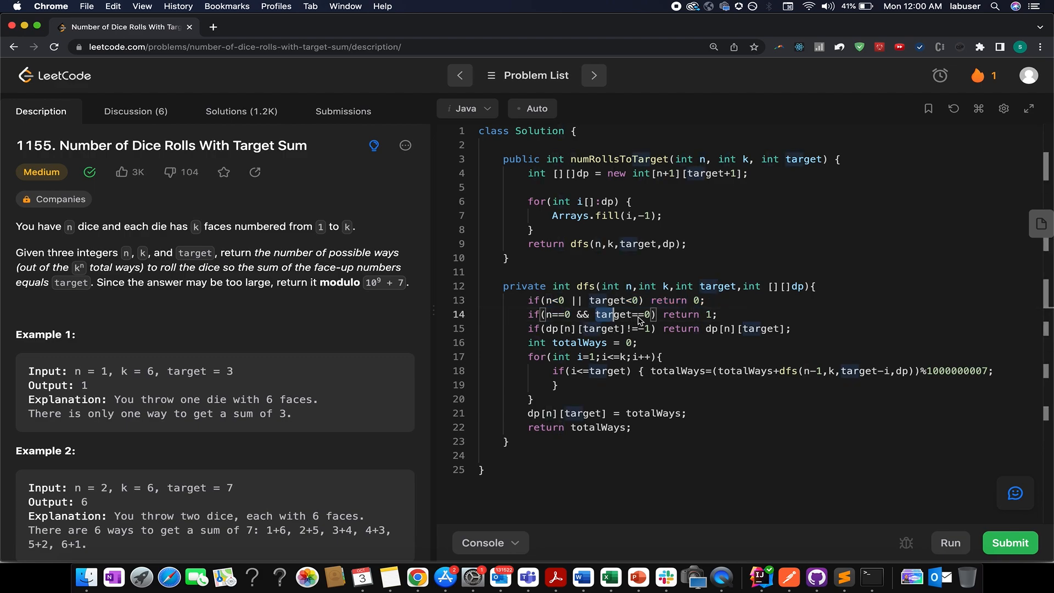
double_click(623, 314)
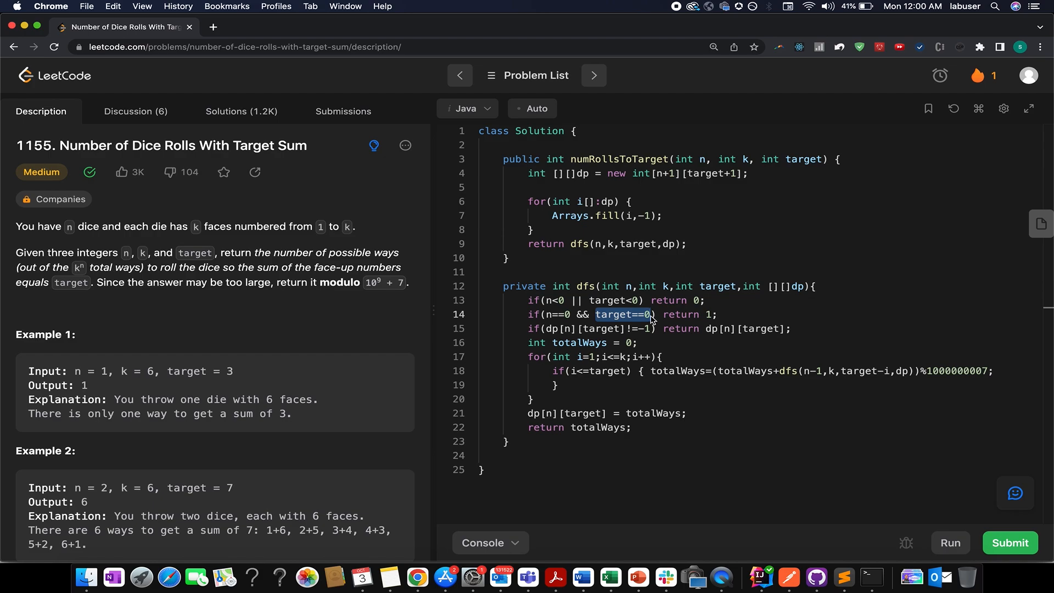
mouse_move(632, 324)
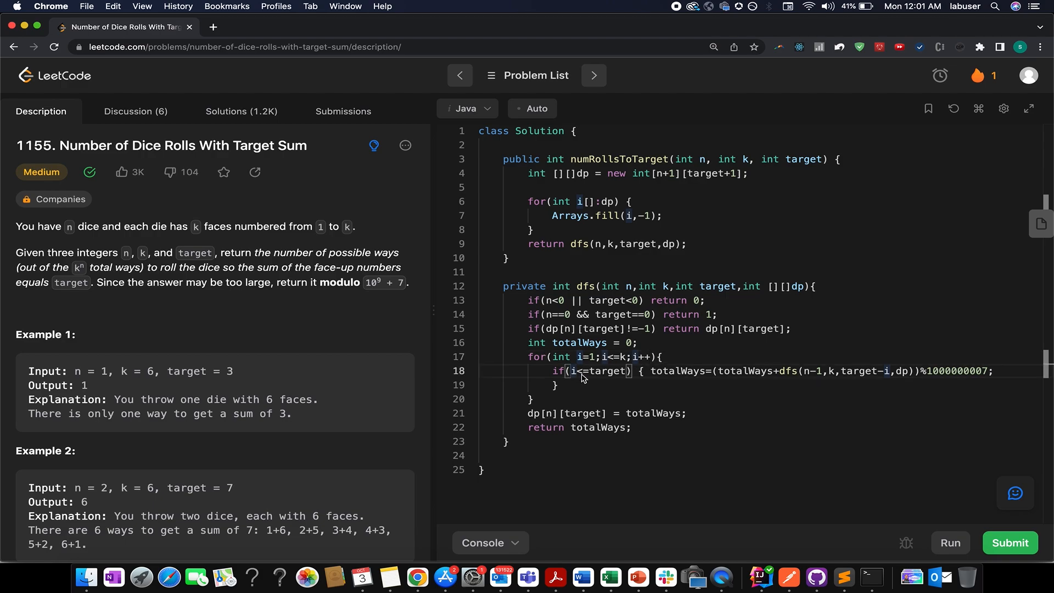
double_click(606, 371)
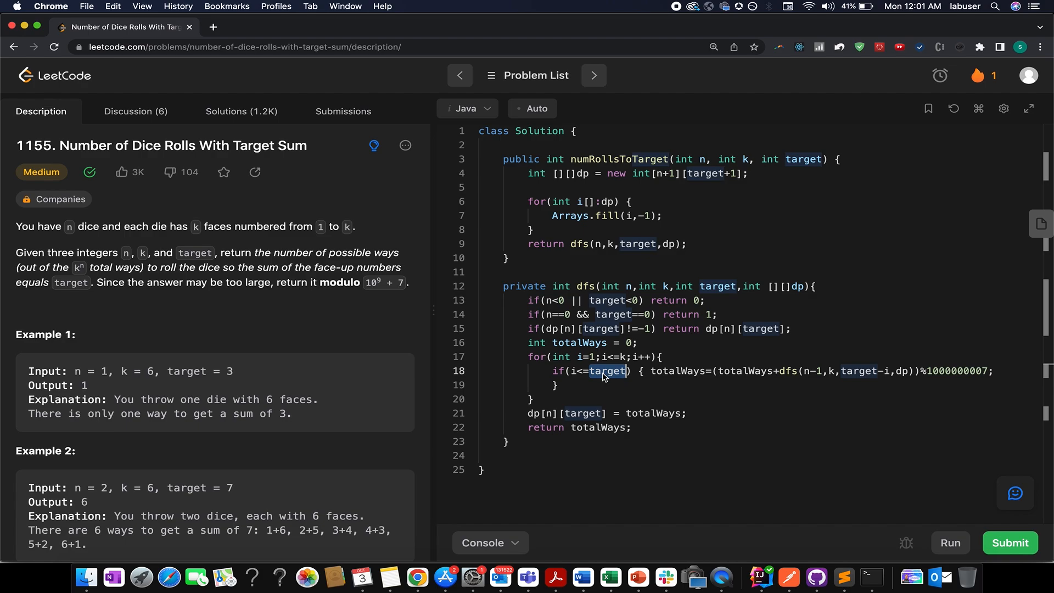
mouse_move(686, 377)
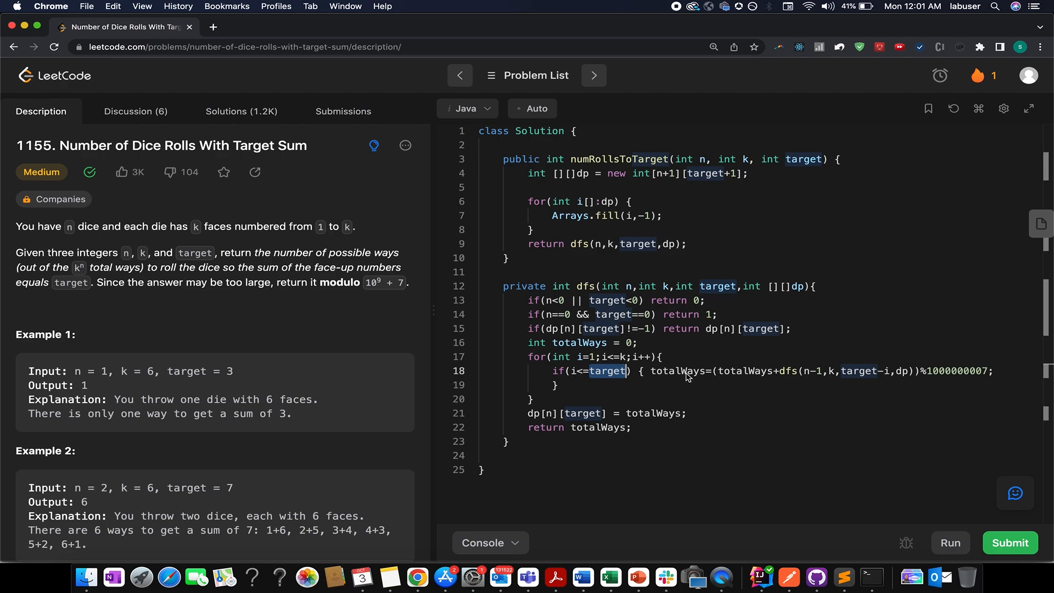
double_click(677, 370)
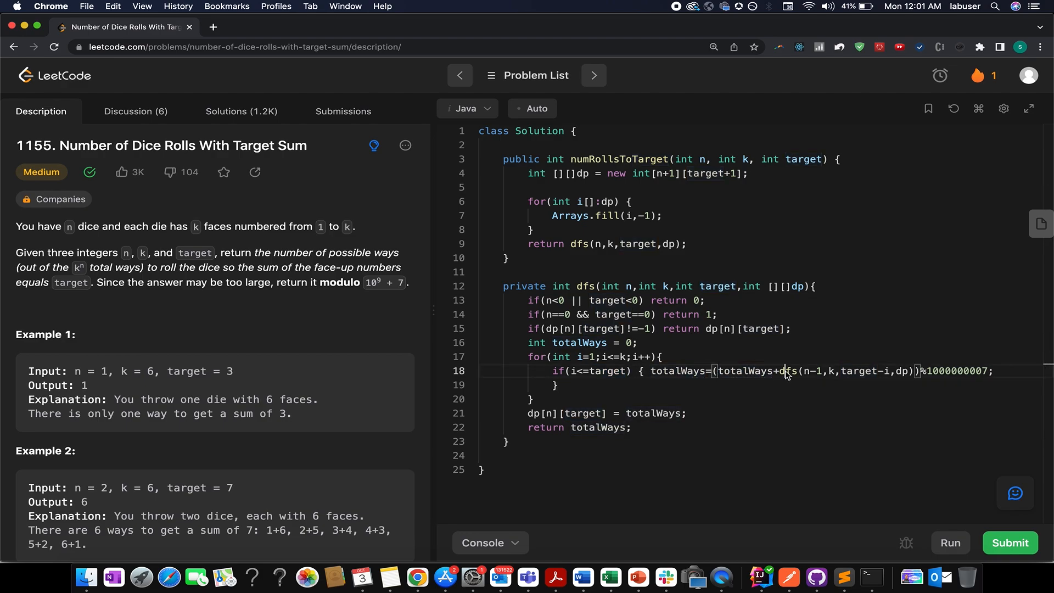
double_click(811, 370)
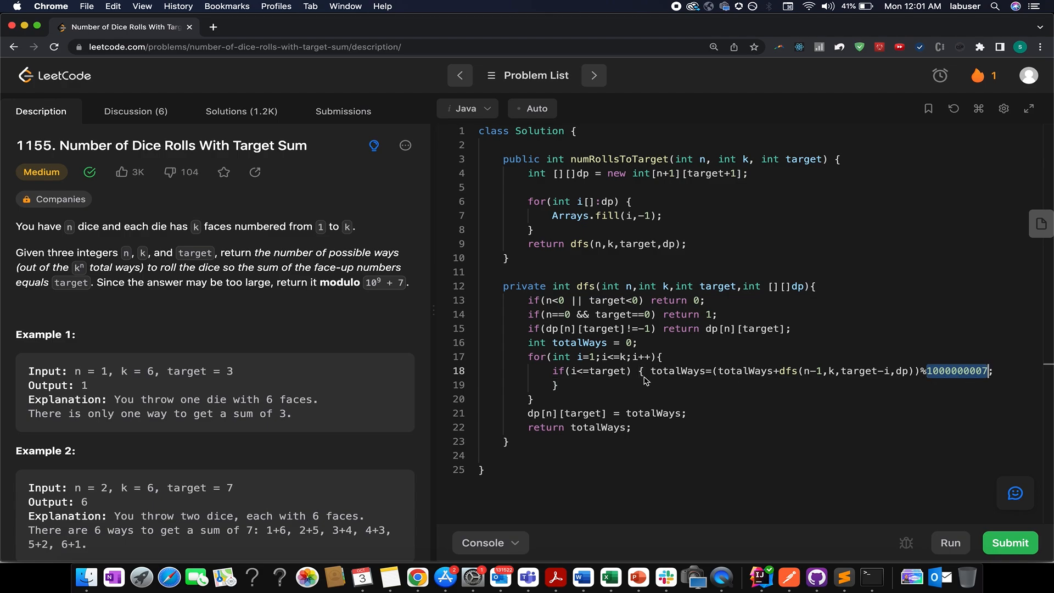
left_click_drag(645, 371, 592, 400)
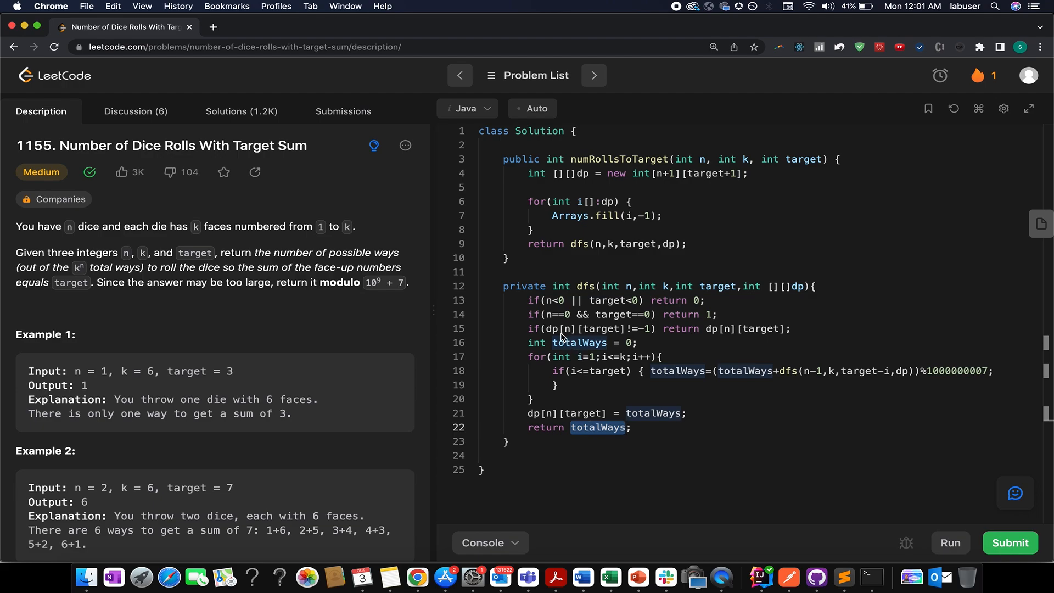
mouse_move(596, 227)
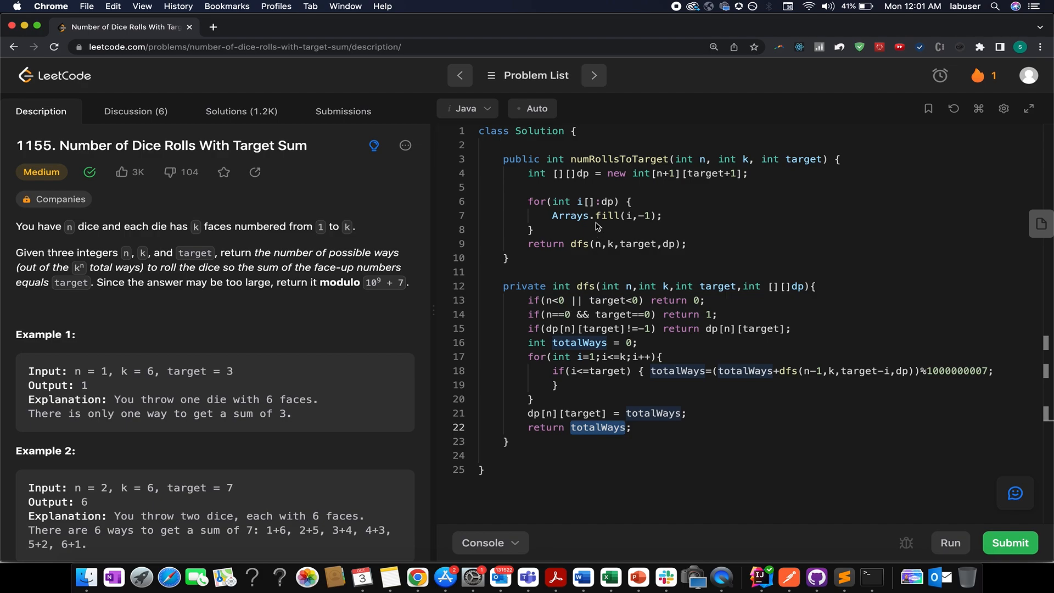
- Point out the dp array sized target+1 and the cached return on line 15
left_click(576, 174)
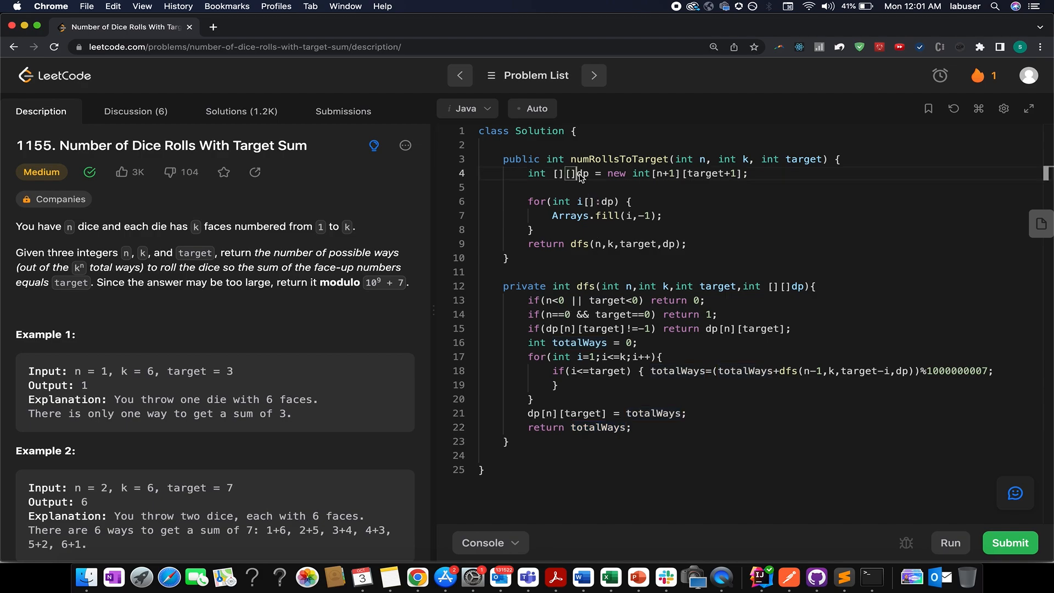
double_click(580, 173)
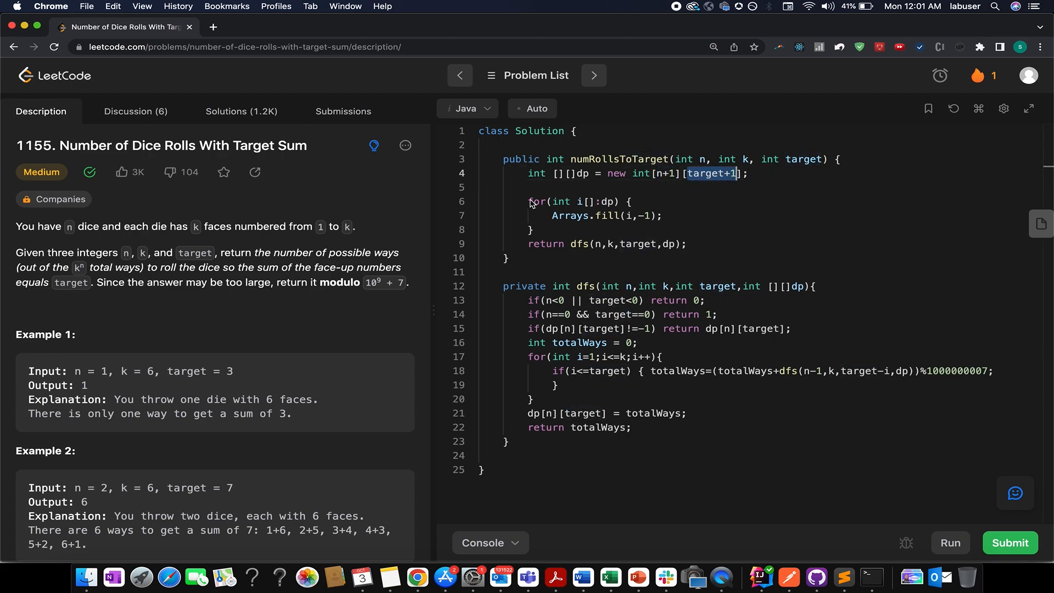
left_click_drag(529, 201, 662, 230)
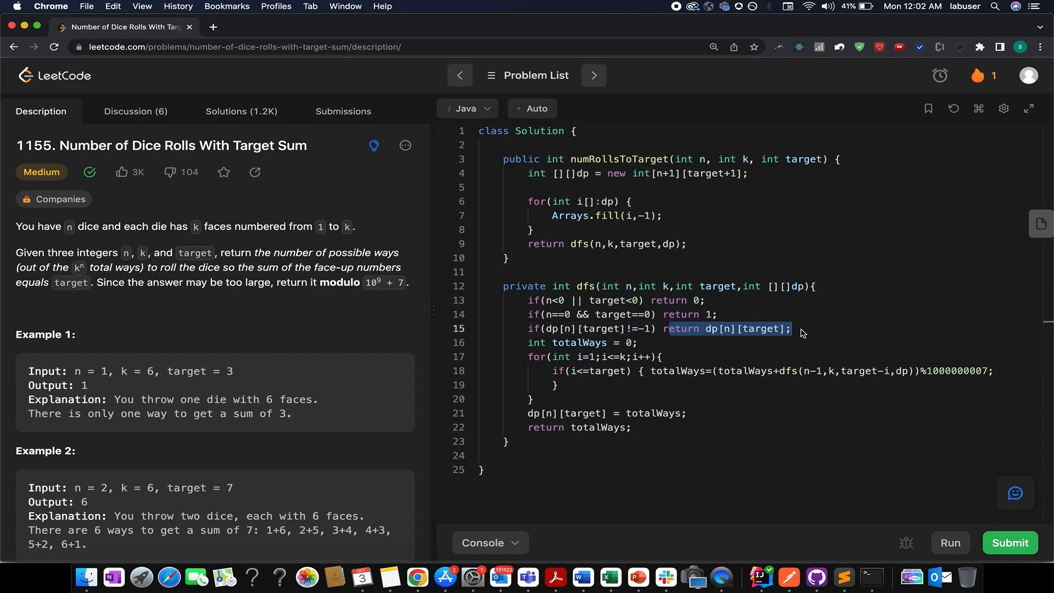
- Highlight the summing loop, then submit and open the Accepted 21 ms result
left_click_drag(793, 329, 545, 399)
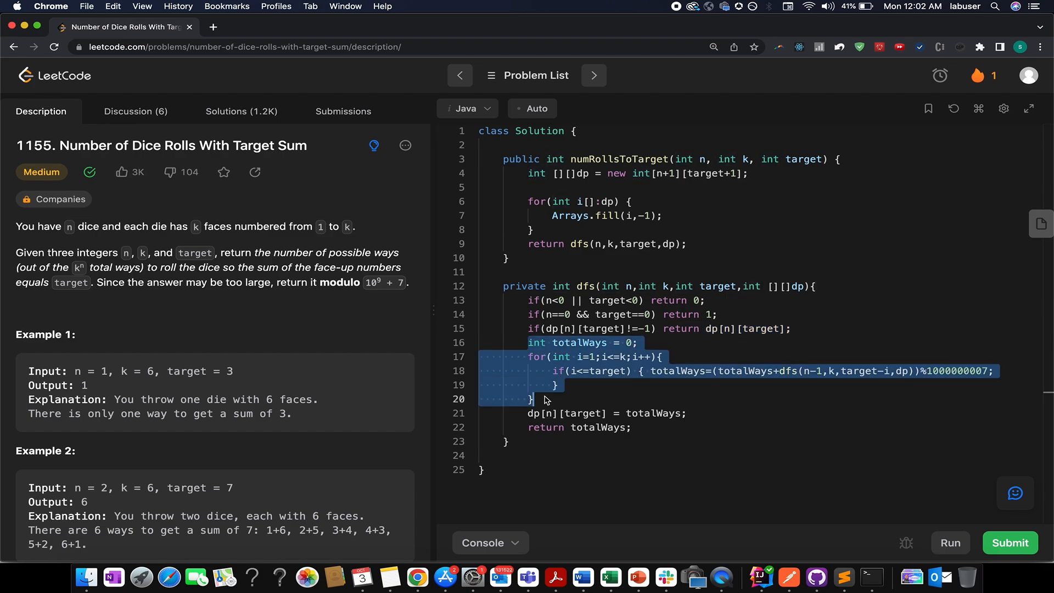
mouse_move(627, 431)
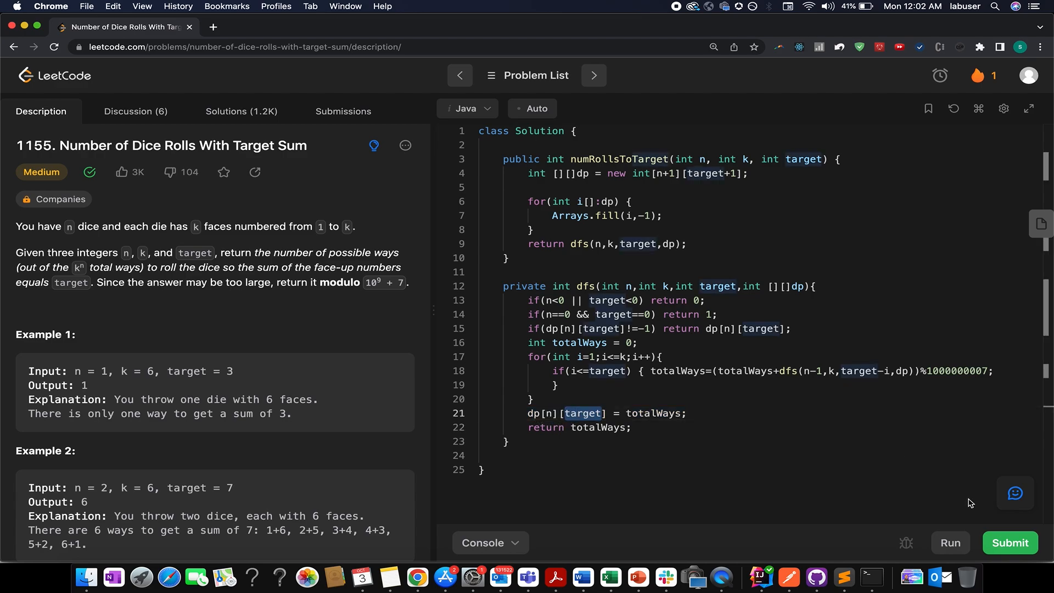
left_click(949, 542)
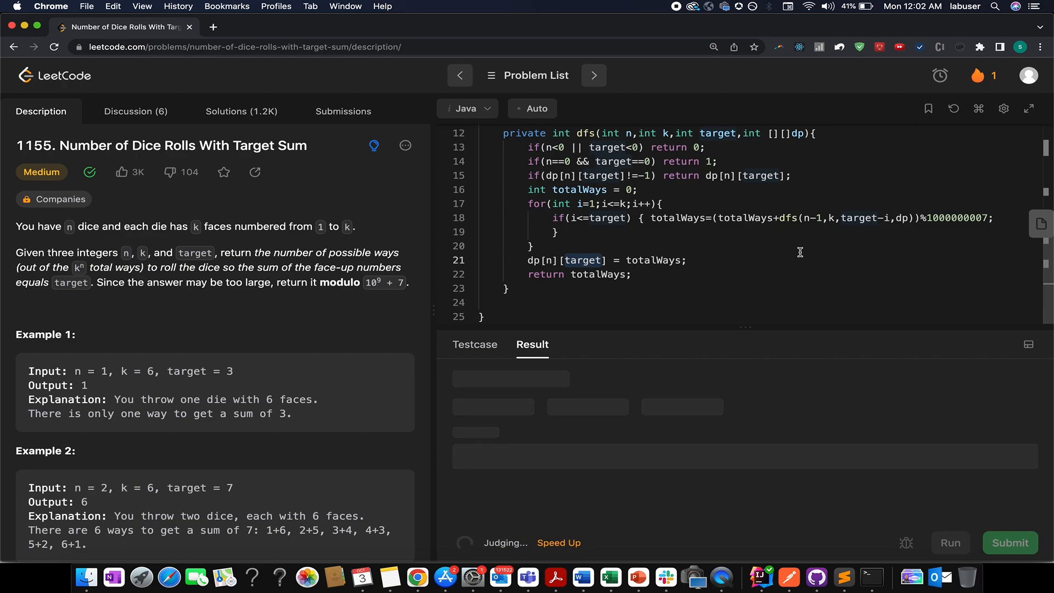
left_click(1009, 542)
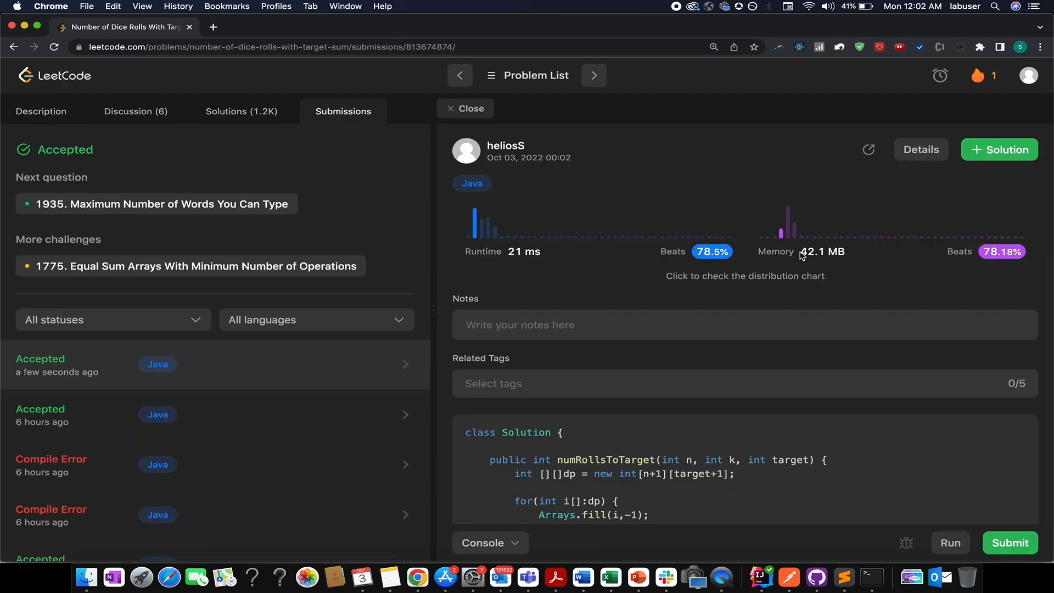